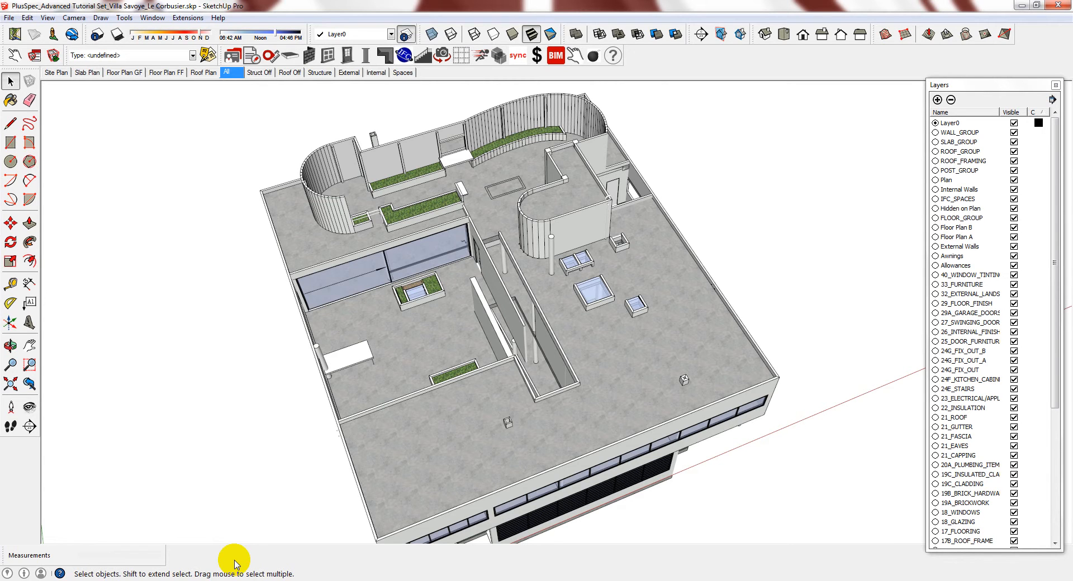
Zoom toward the roof parapet and select the Roof Level layer in the Layers panel.
drag(235, 561, 414, 384)
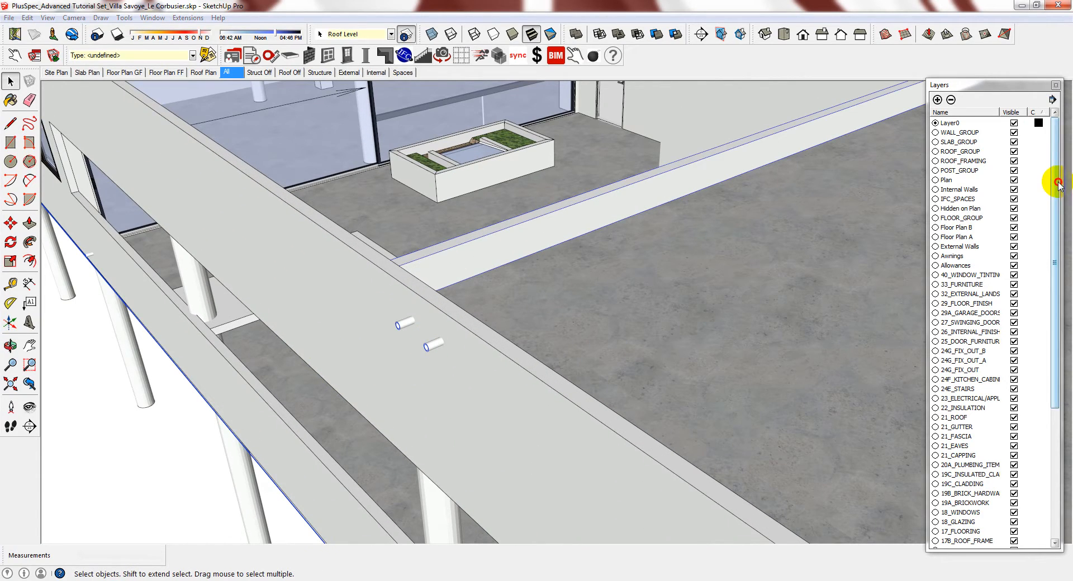
scroll(down, 3)
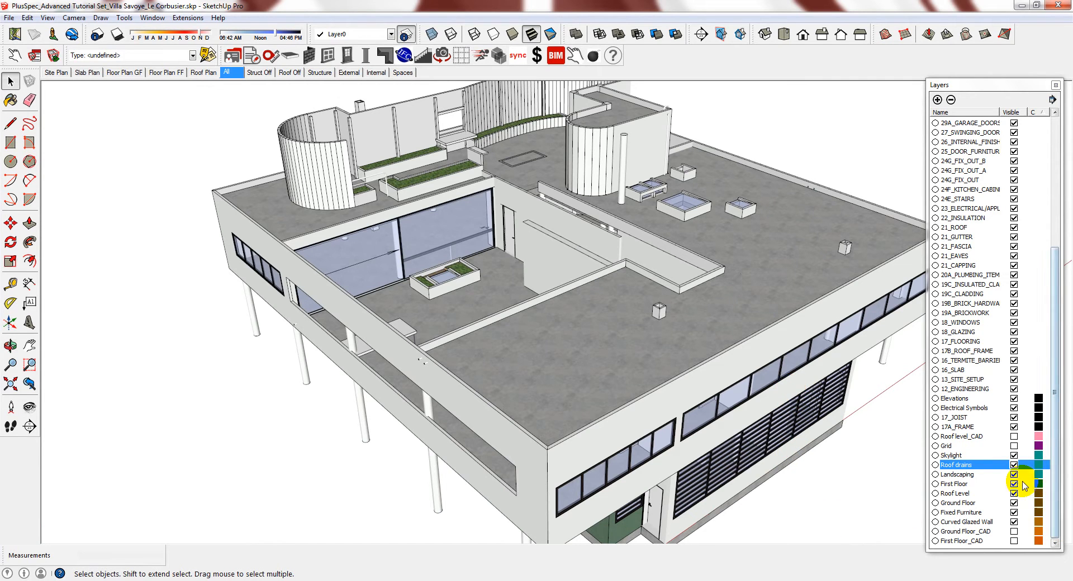
click(1014, 464)
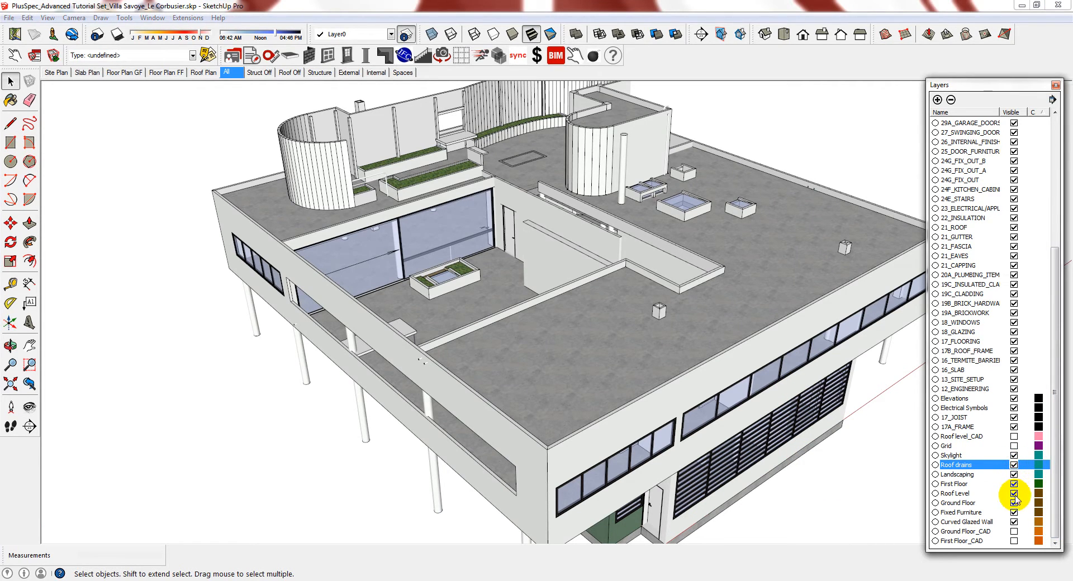
click(954, 493)
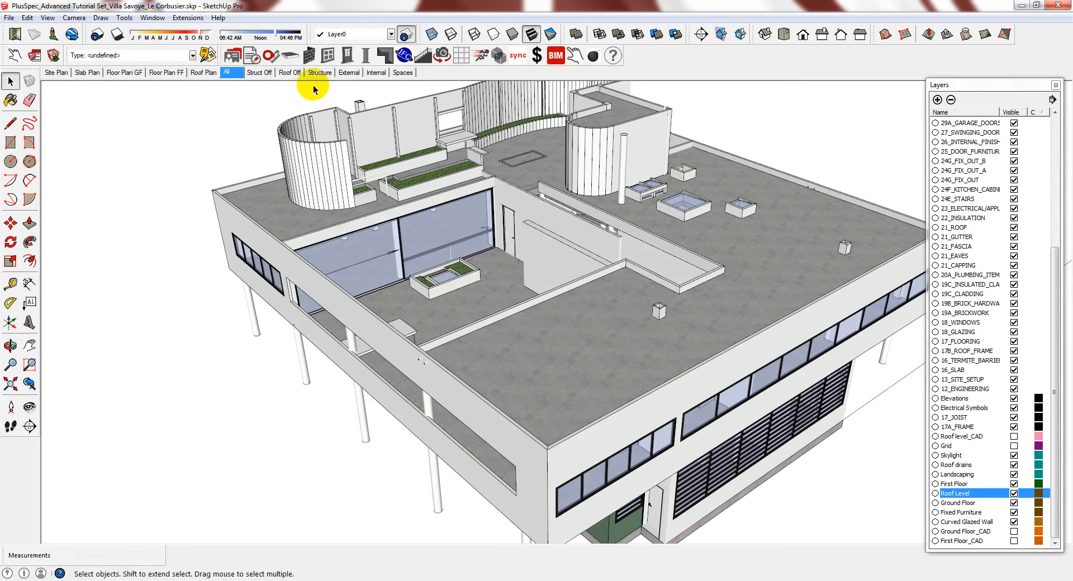
Preview the Roof Off and All scenes, then hide the Roof Level layer.
click(289, 72)
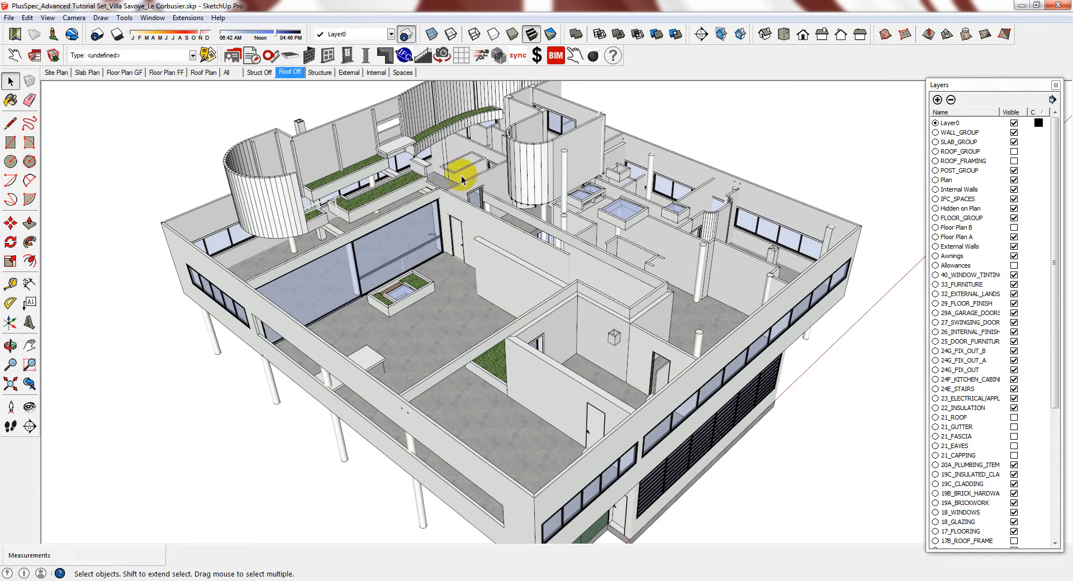
click(225, 72)
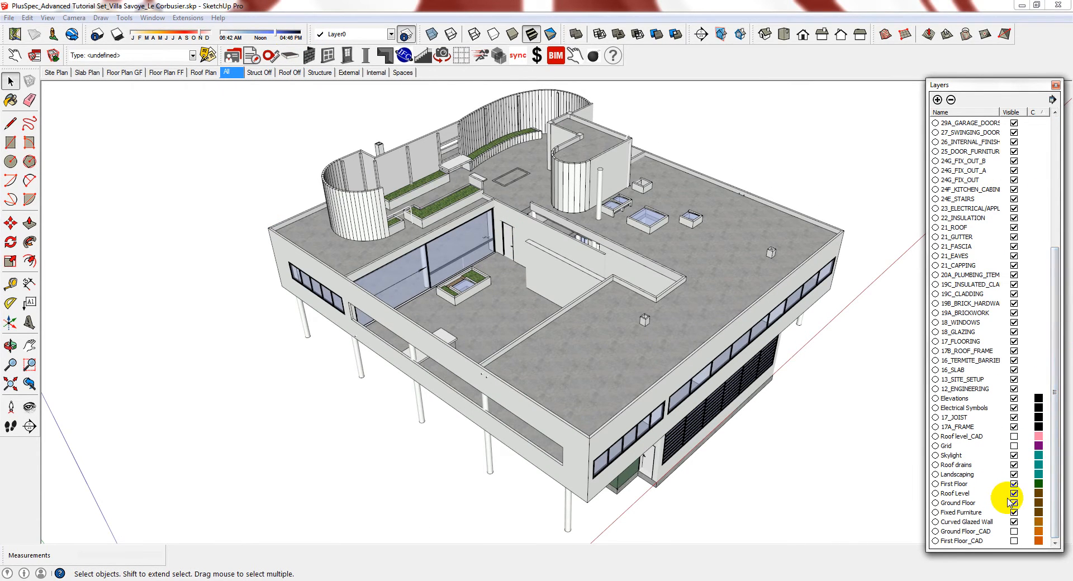
click(1014, 493)
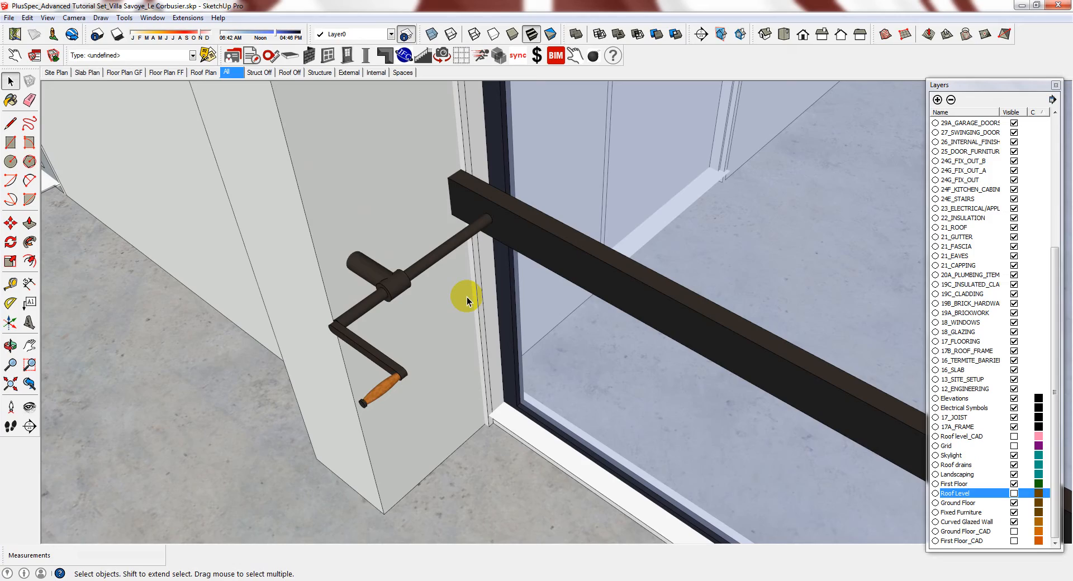
drag(469, 301, 427, 420)
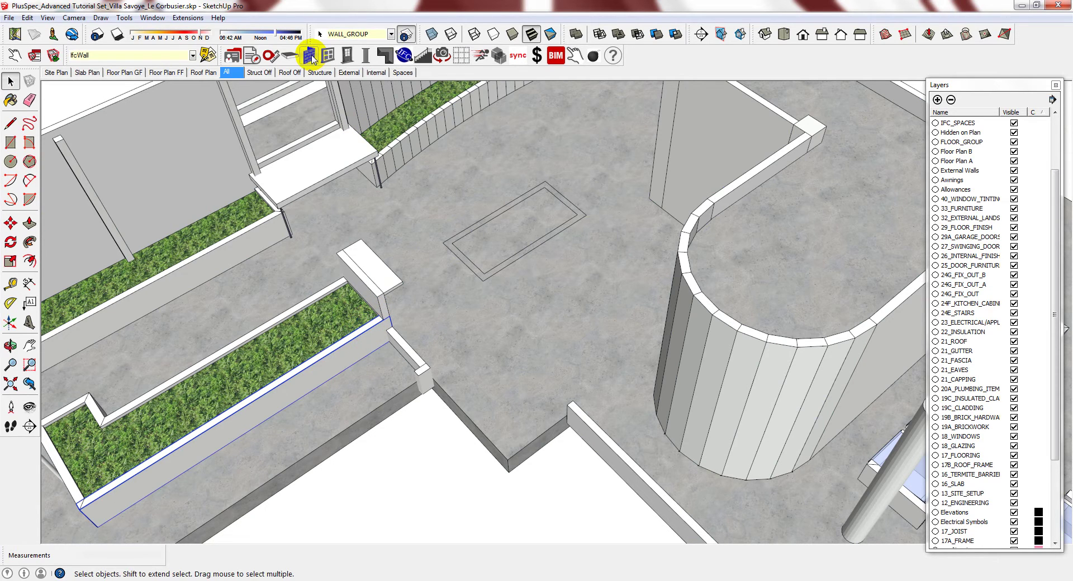
Start the PlusSpec Wall Tool with 500mm Block walls and expand its Materials section.
click(310, 56)
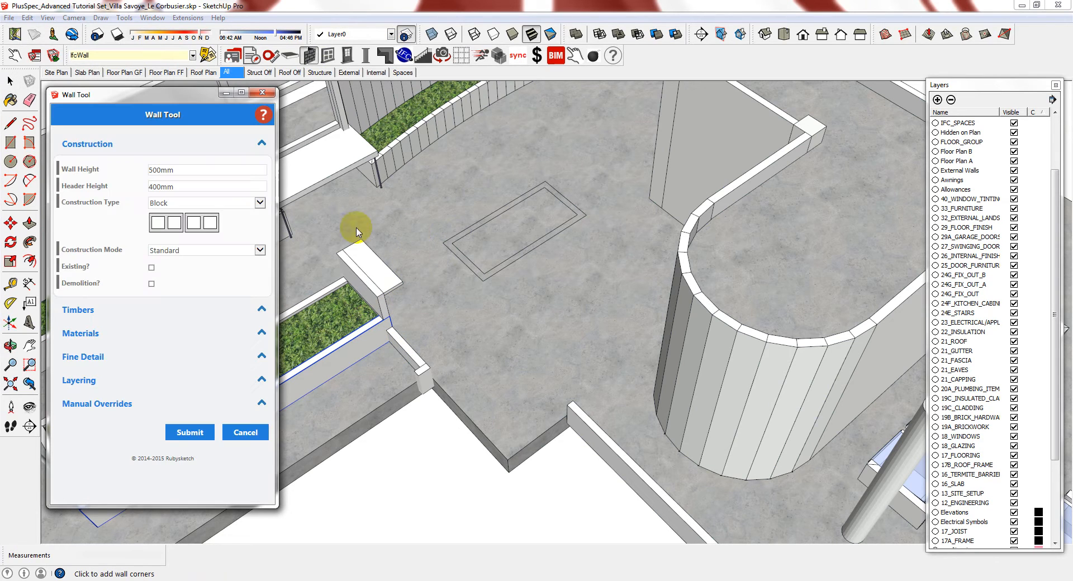
click(186, 169)
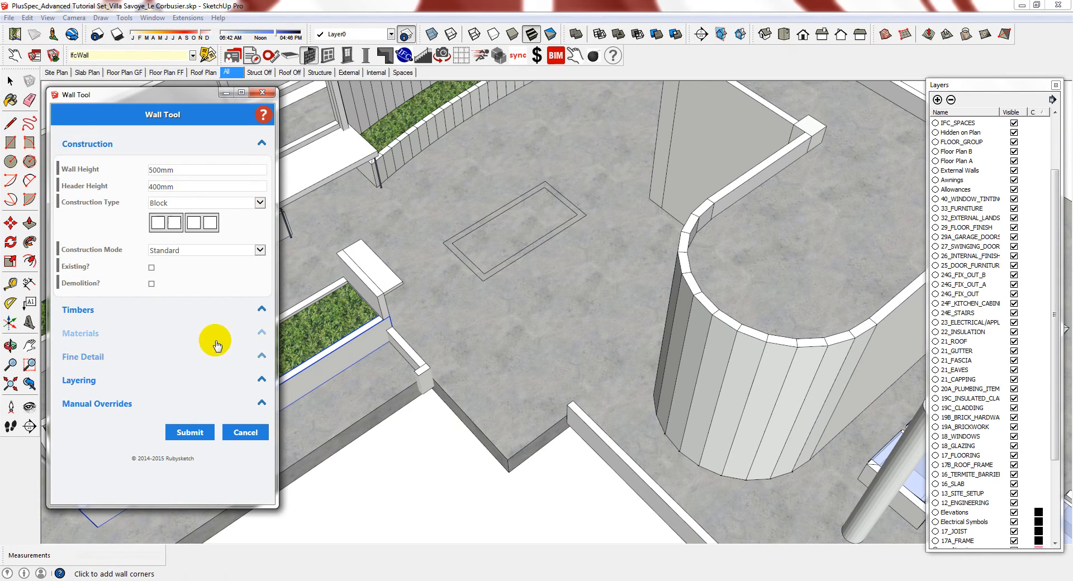
click(245, 433)
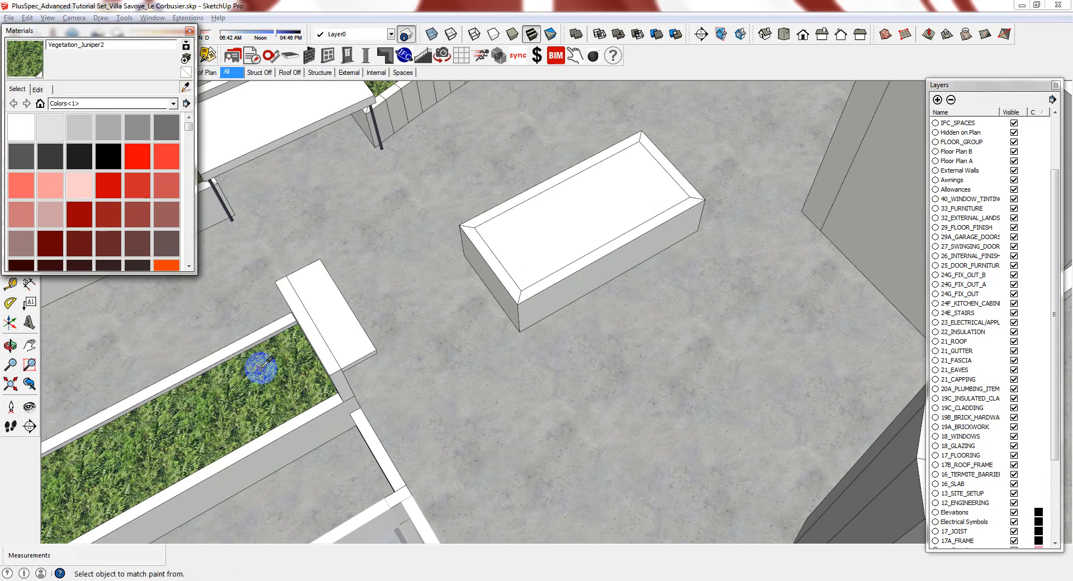
Sample the Vegetation_Juniper2 grass material from the existing planter.
click(581, 210)
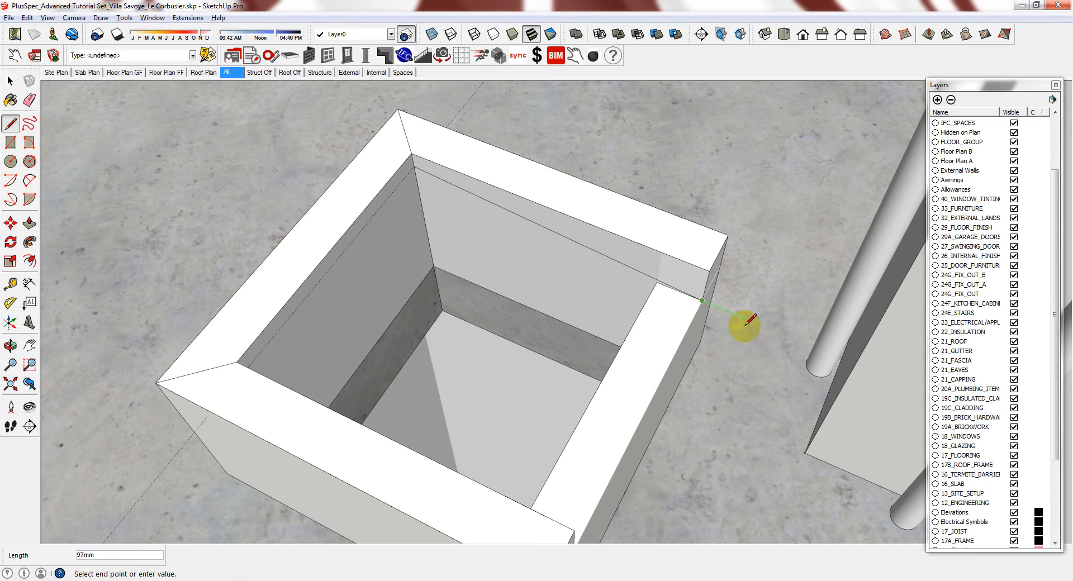
mouse_move(747, 334)
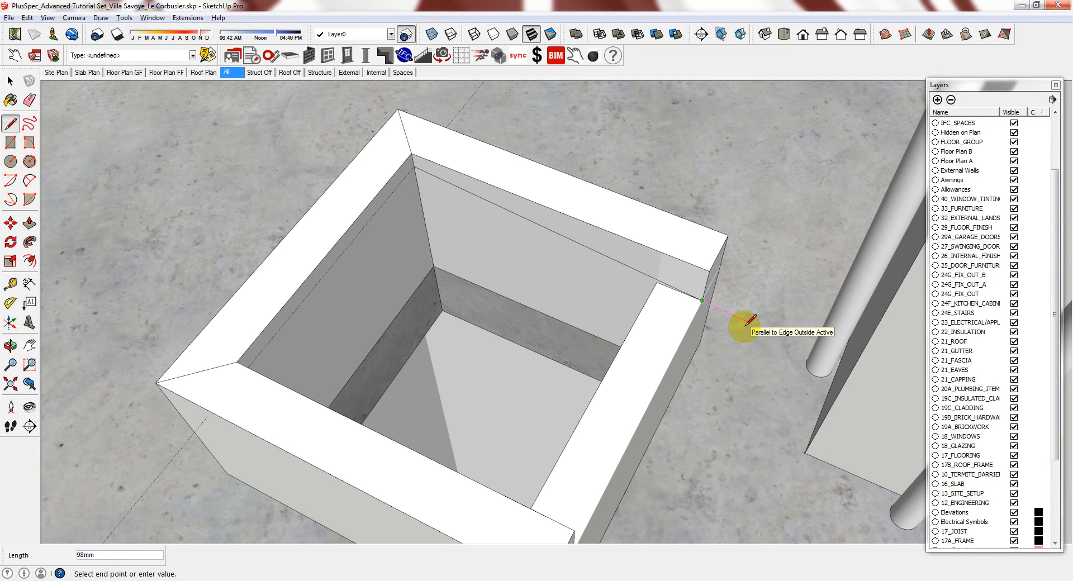
Draw the skylight top panel edges at a 20mm offset and select the closed face.
text(20)
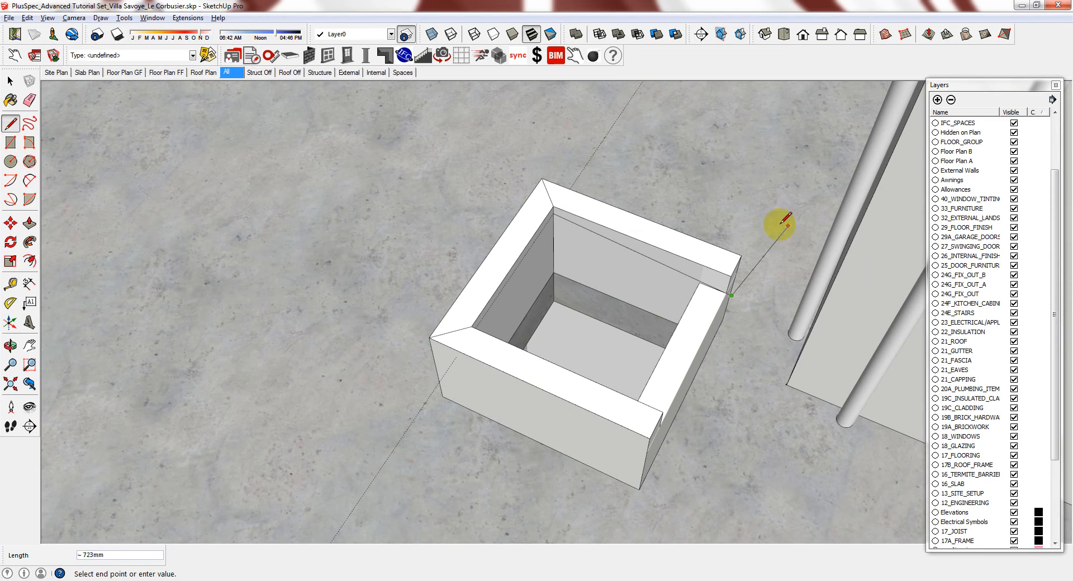
mouse_move(667, 410)
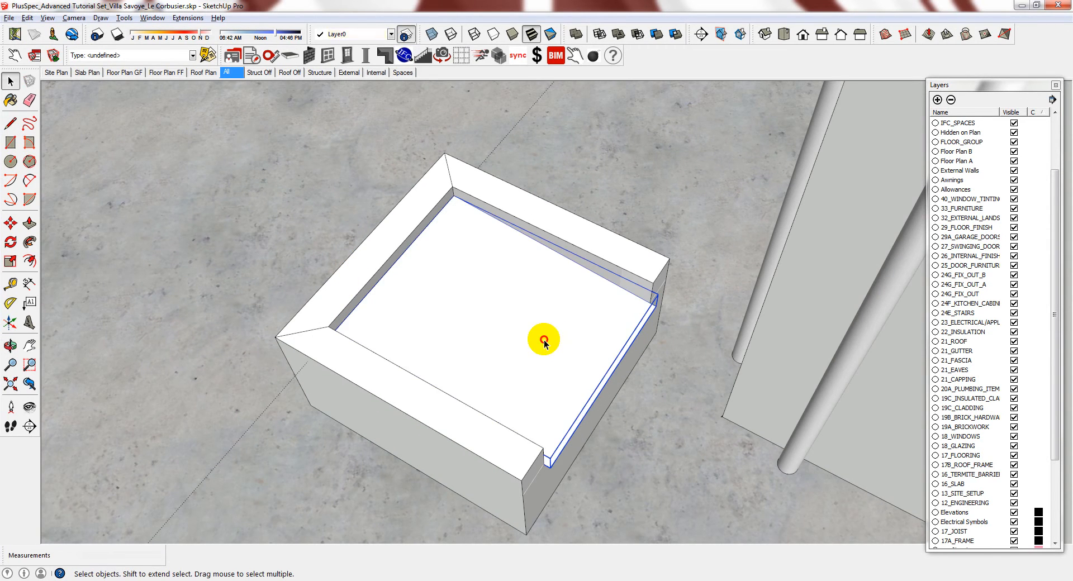
click(30, 223)
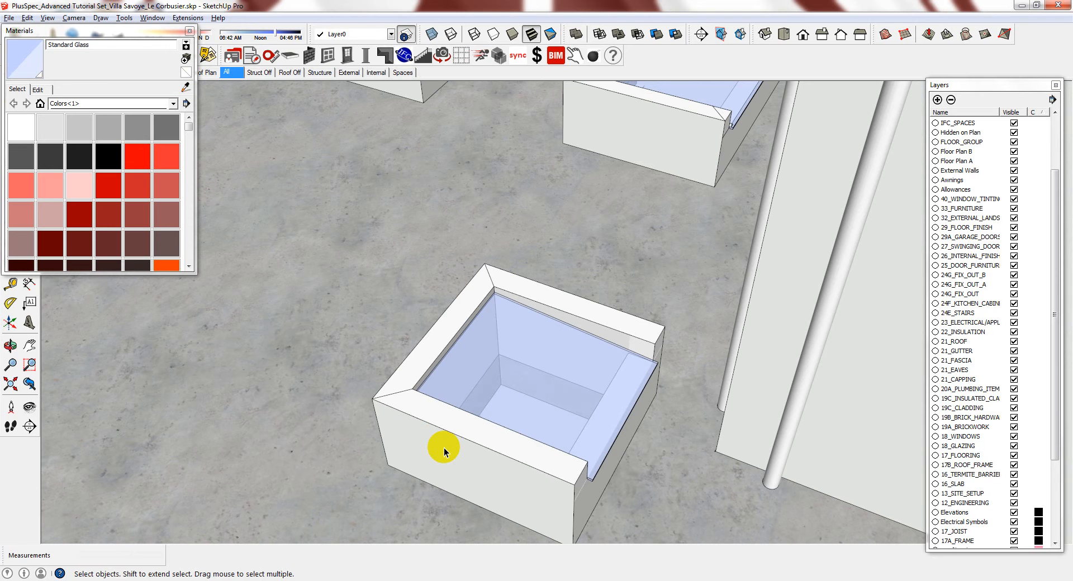
mouse_move(473, 429)
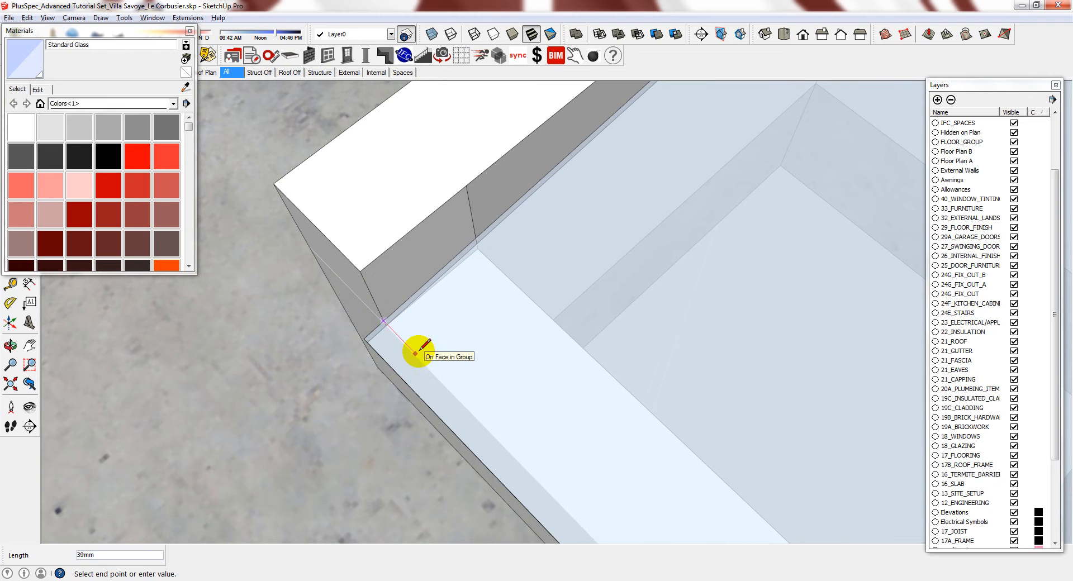
Draw 3mm flashing edges along the glazed skylight top.
text(3)
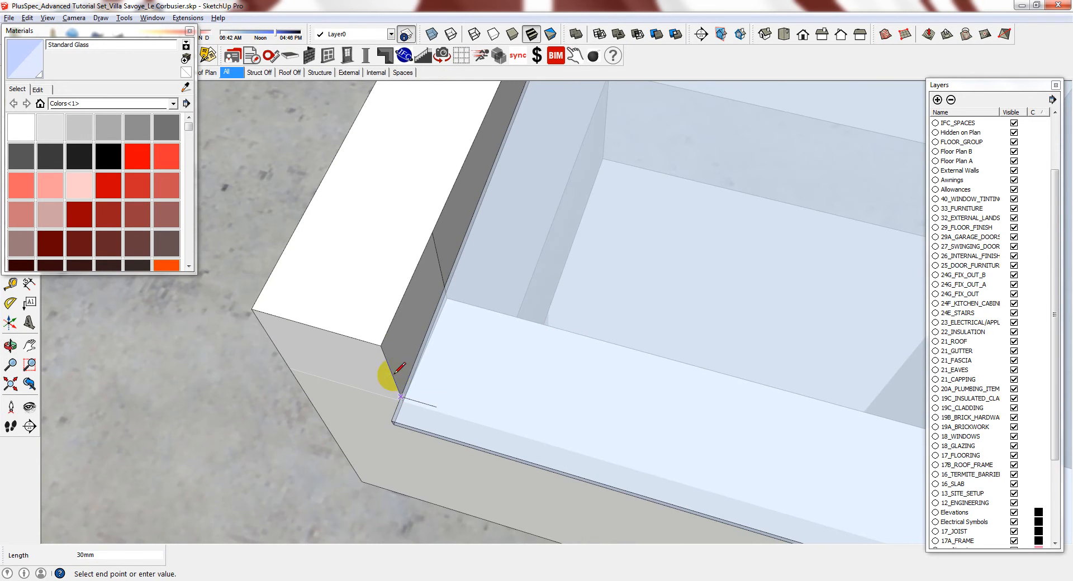
mouse_move(379, 349)
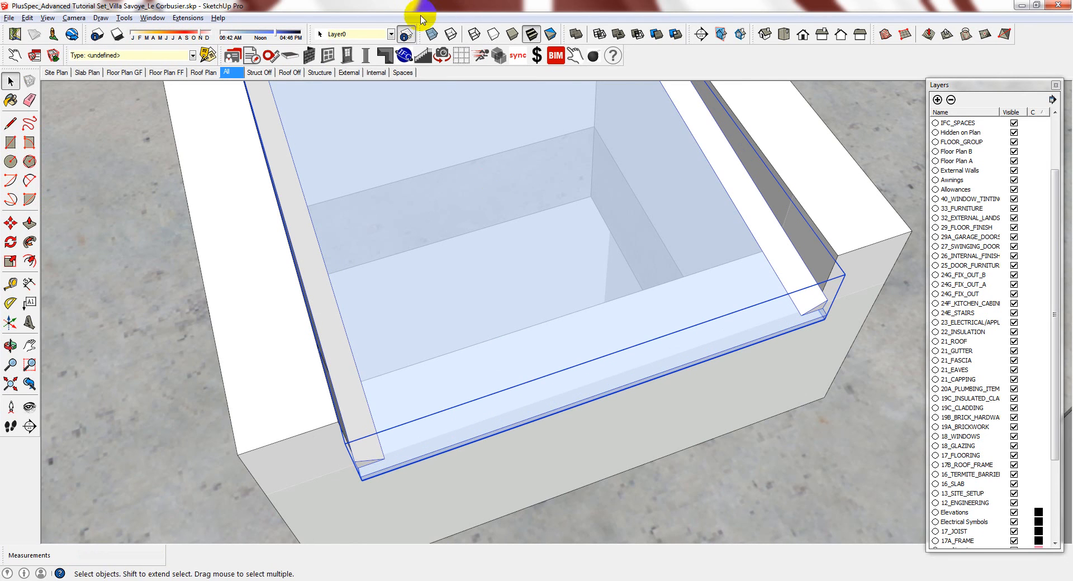
Assign the glazed skylight group to the Skylight layer.
click(389, 34)
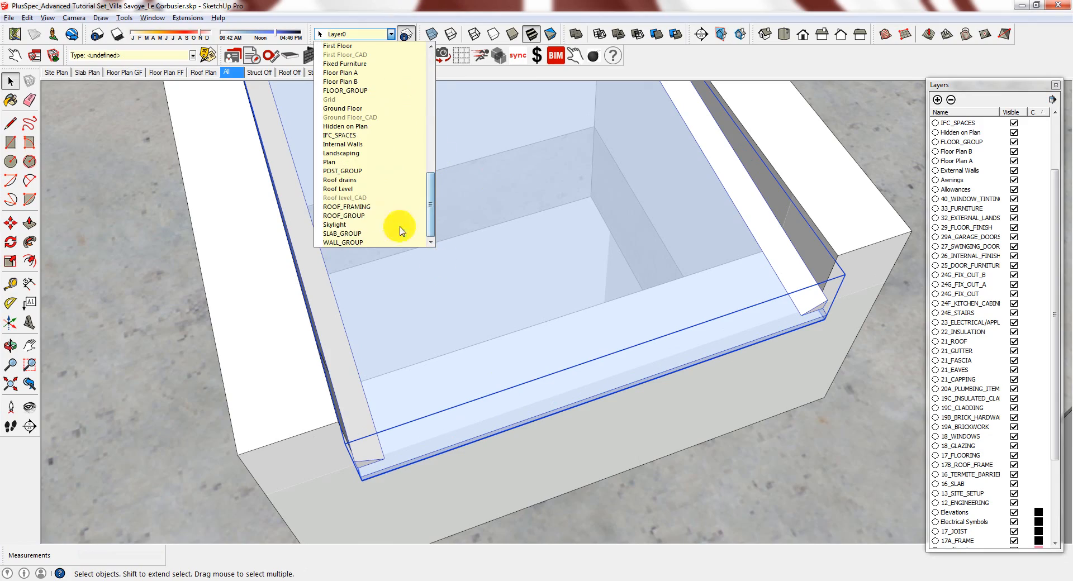
click(334, 224)
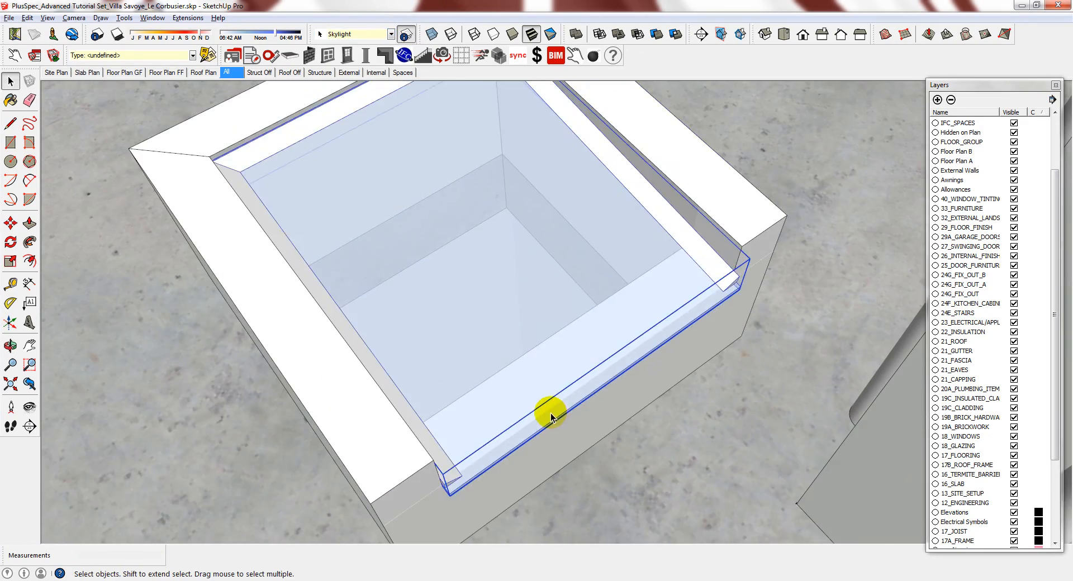